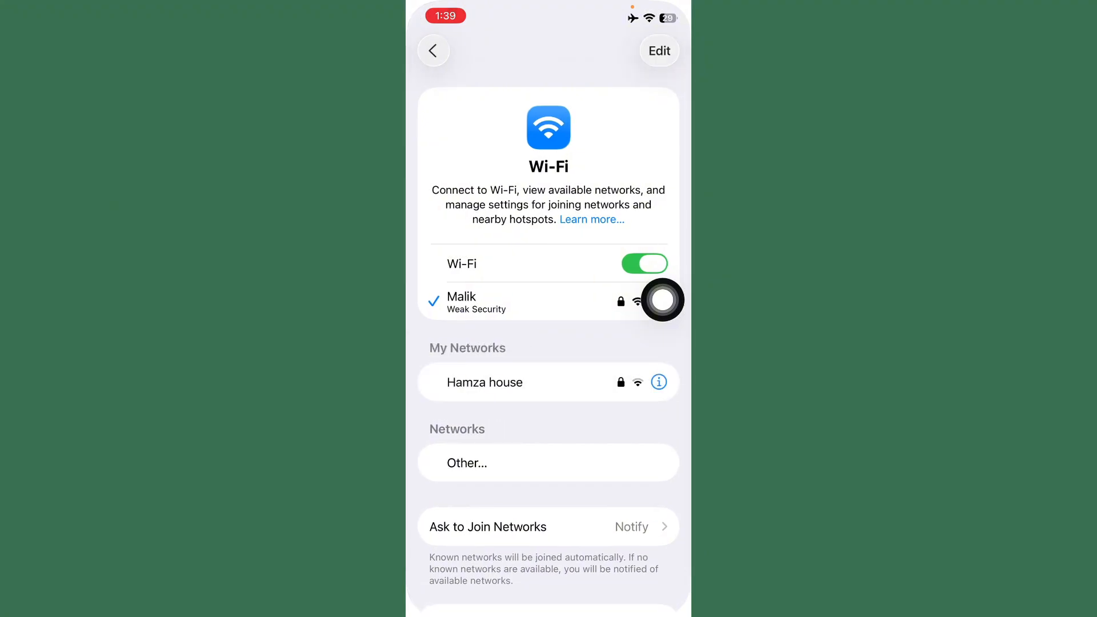
Confirm Wi-Fi is connected and iOS 26.0 is up to date, then return to General.
left_click(434, 50)
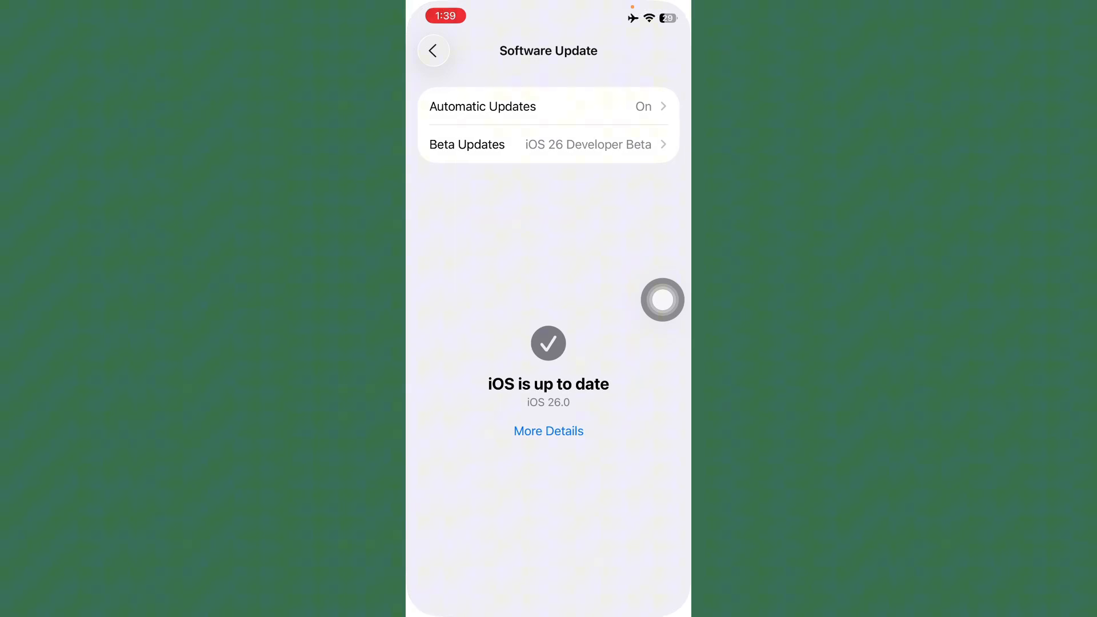
left_click(433, 49)
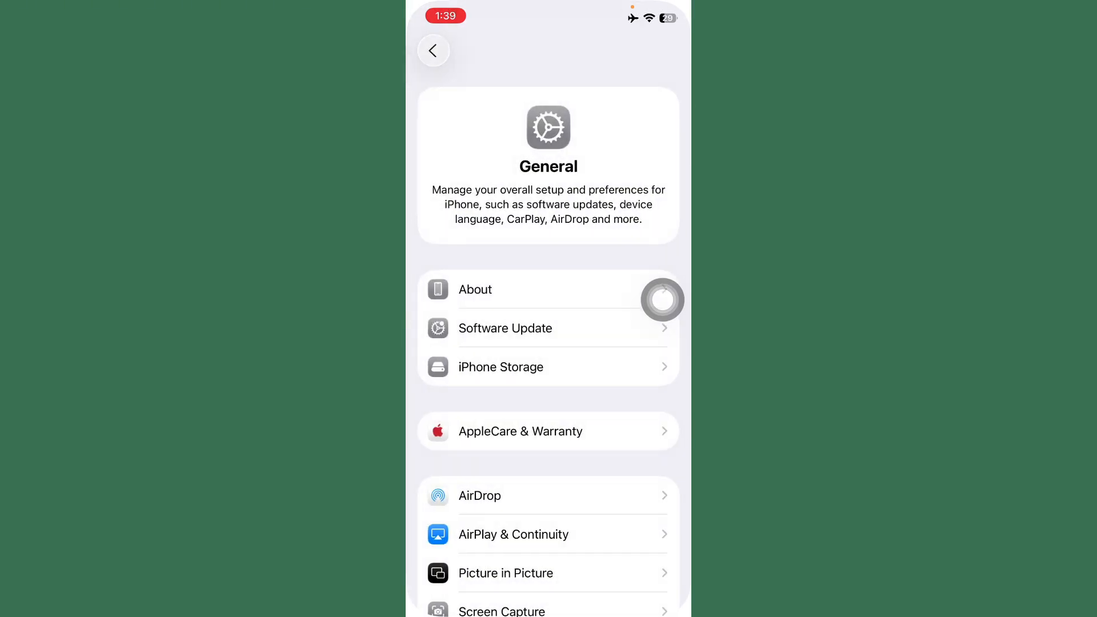
scroll("down", 3)
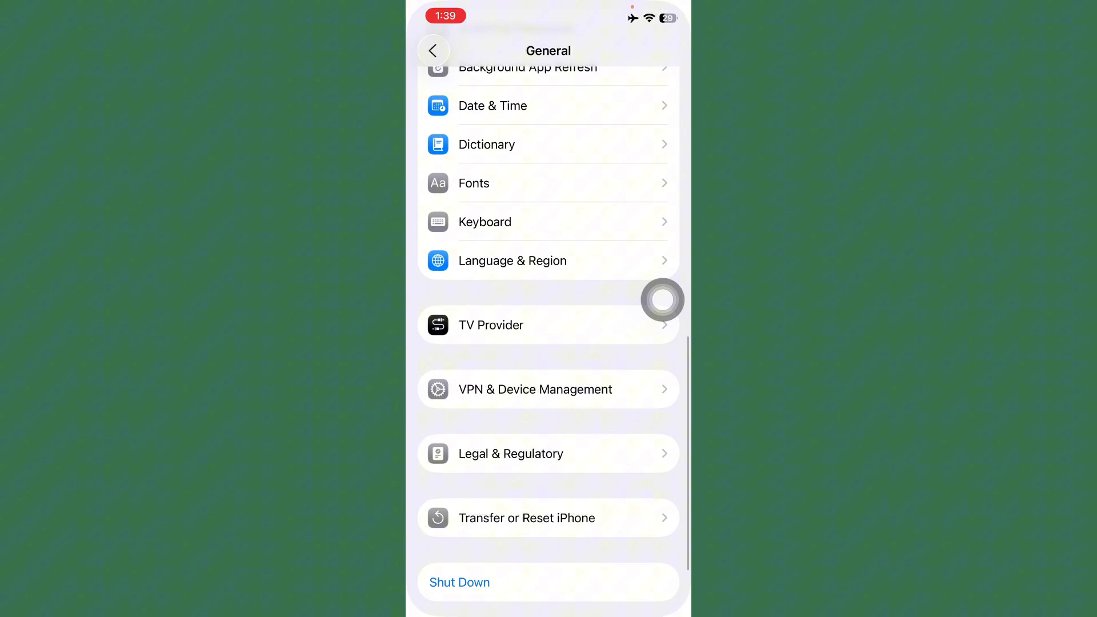
Verify in VPN & Device Management that no VPN is configured.
left_click(535, 390)
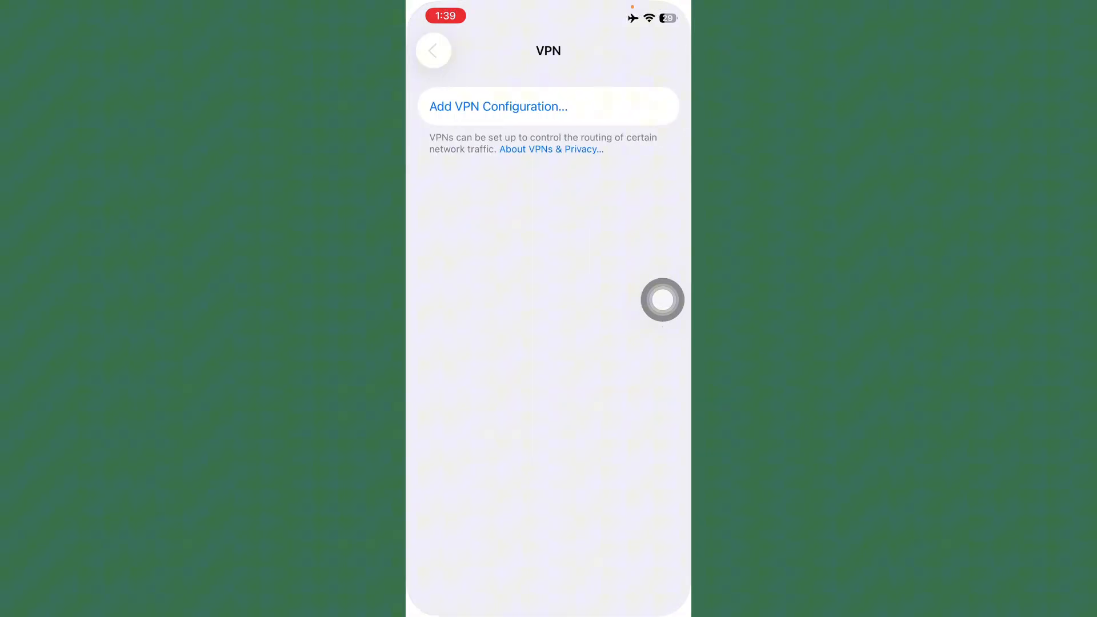
left_click(434, 49)
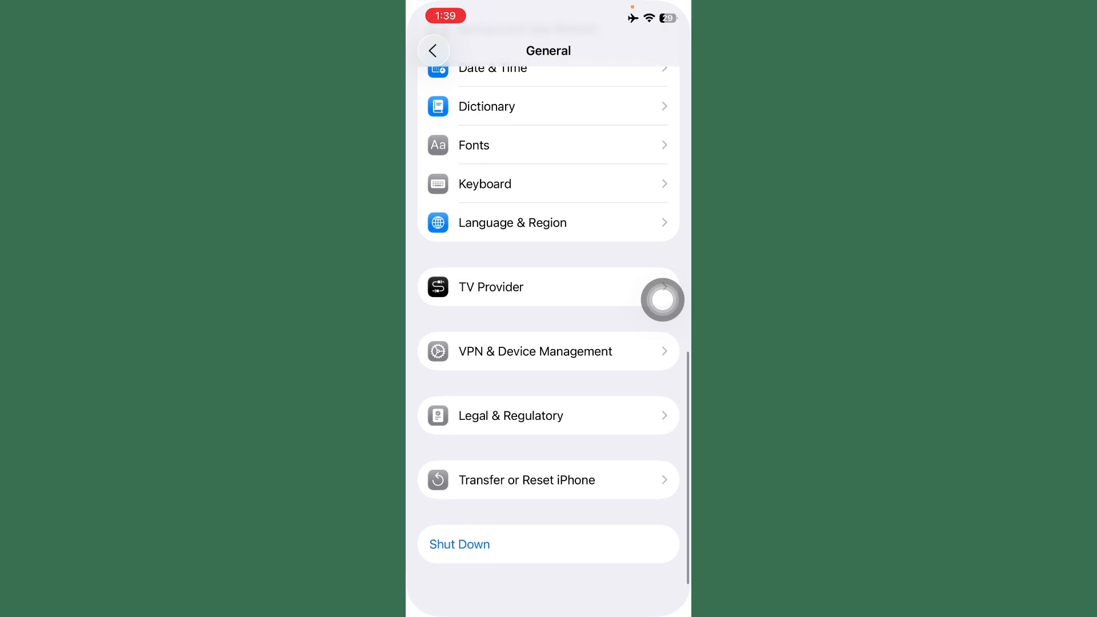
left_click(433, 50)
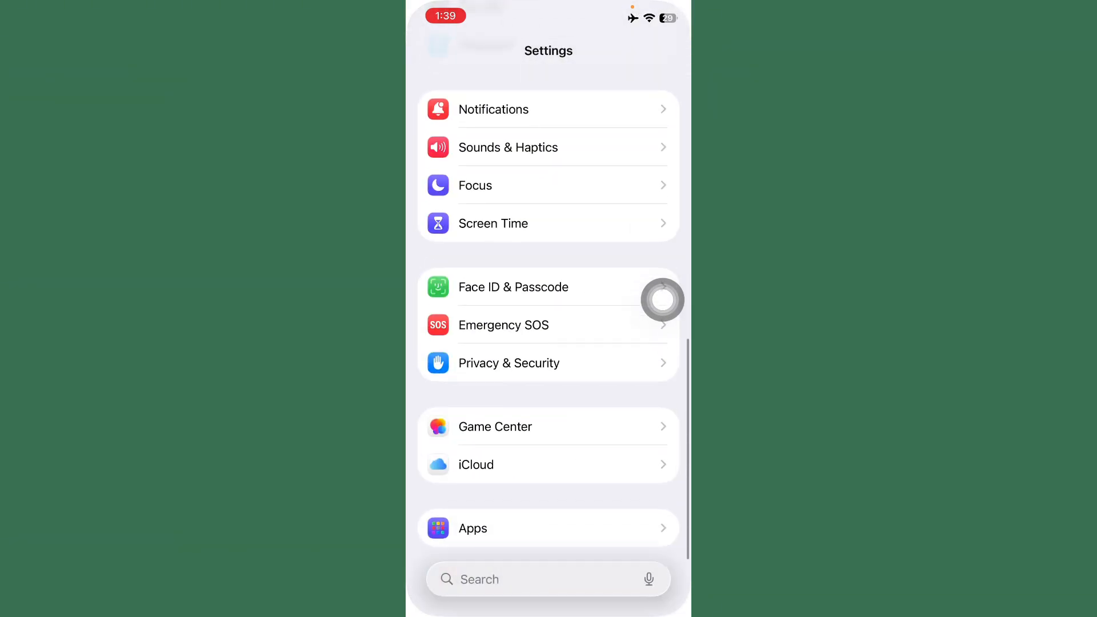
Check Screen Time's Content & Privacy Restrictions are not blocking YouTube.
left_click(492, 223)
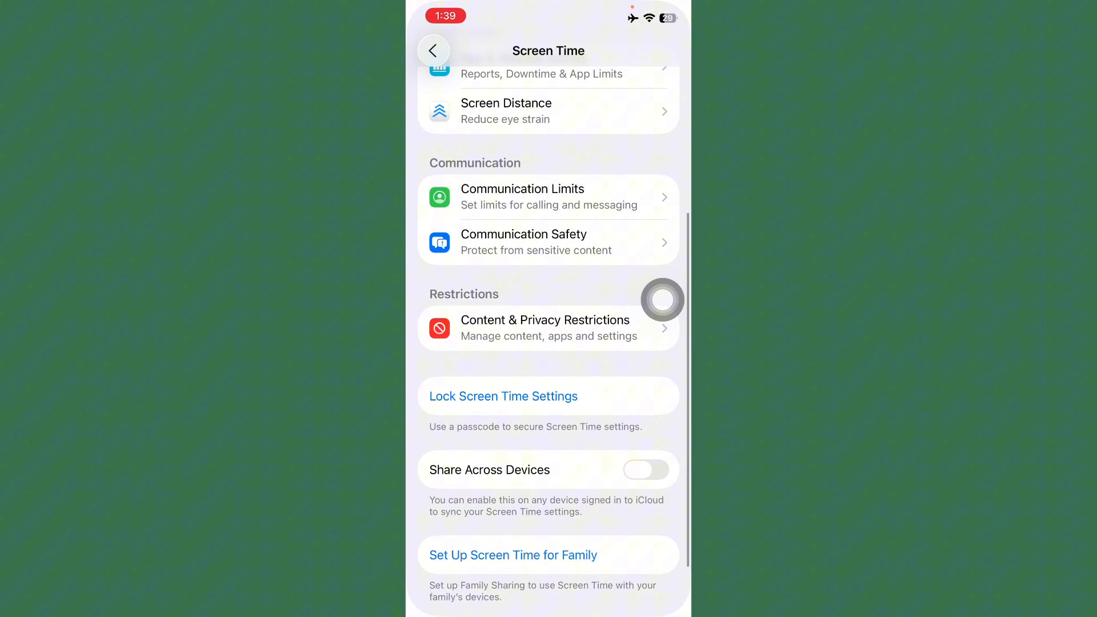
left_click(546, 328)
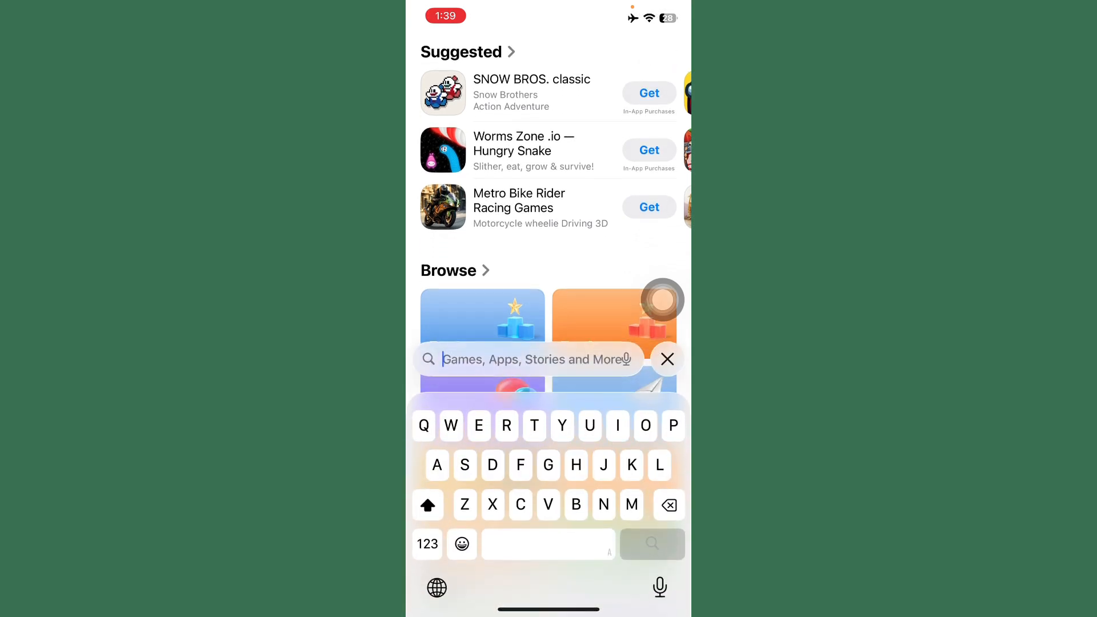
Search the App Store for YouTube, start its update, and return to Settings.
type("Toutube")
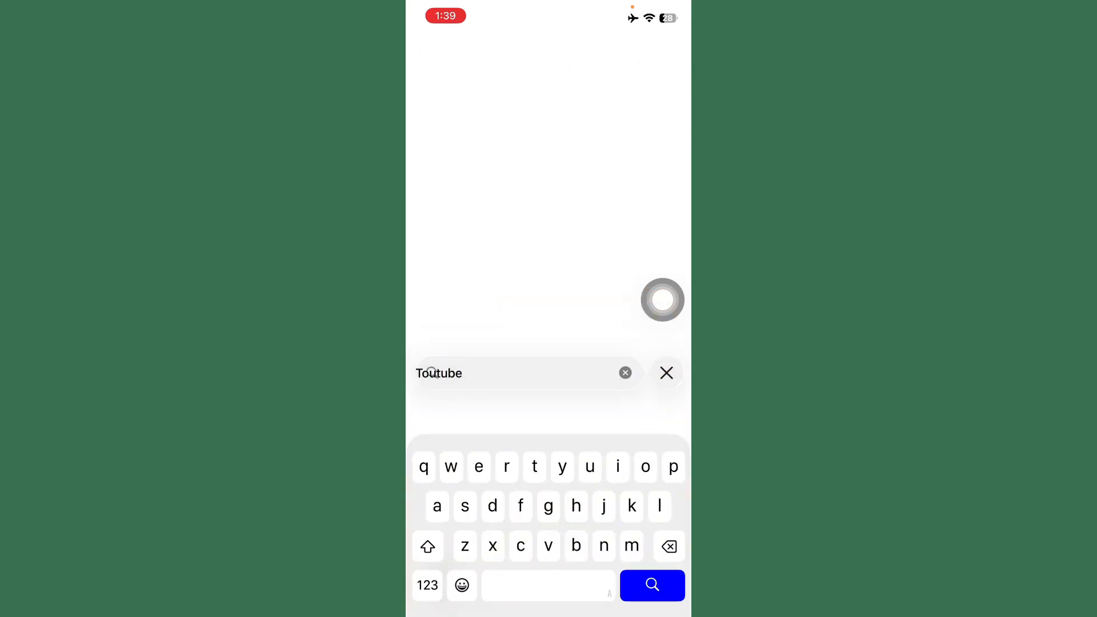
left_click(652, 585)
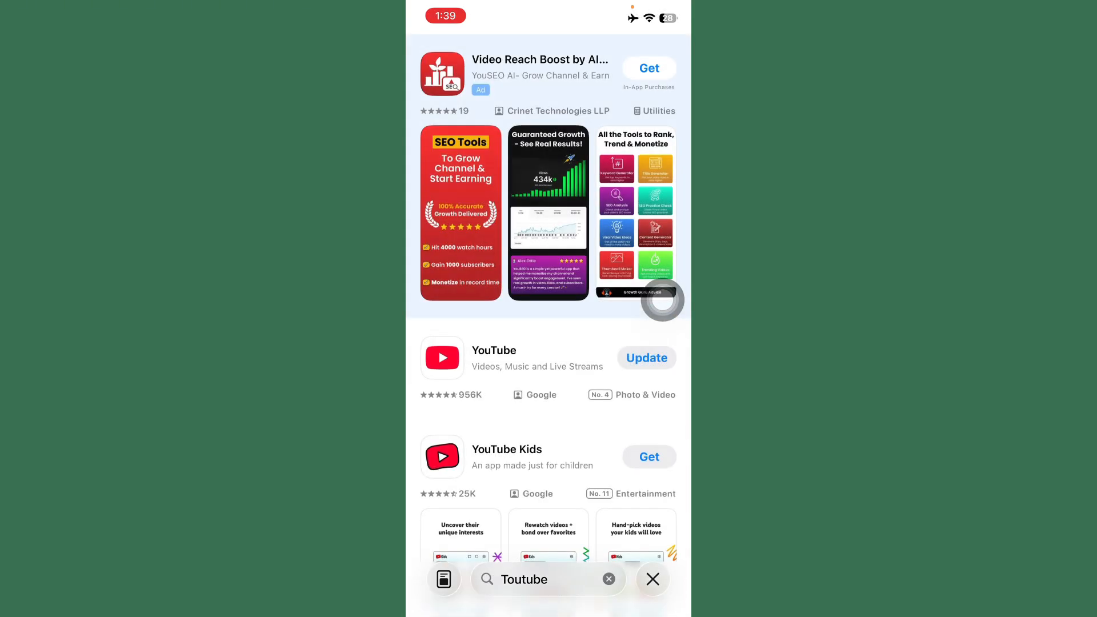
left_click(494, 351)
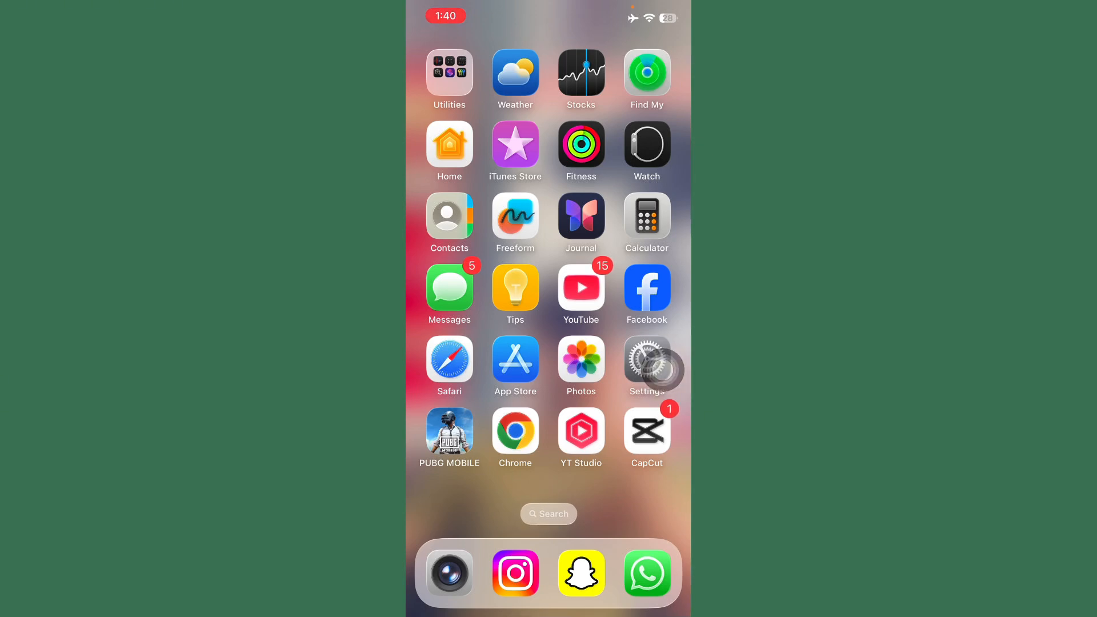
left_click(644, 367)
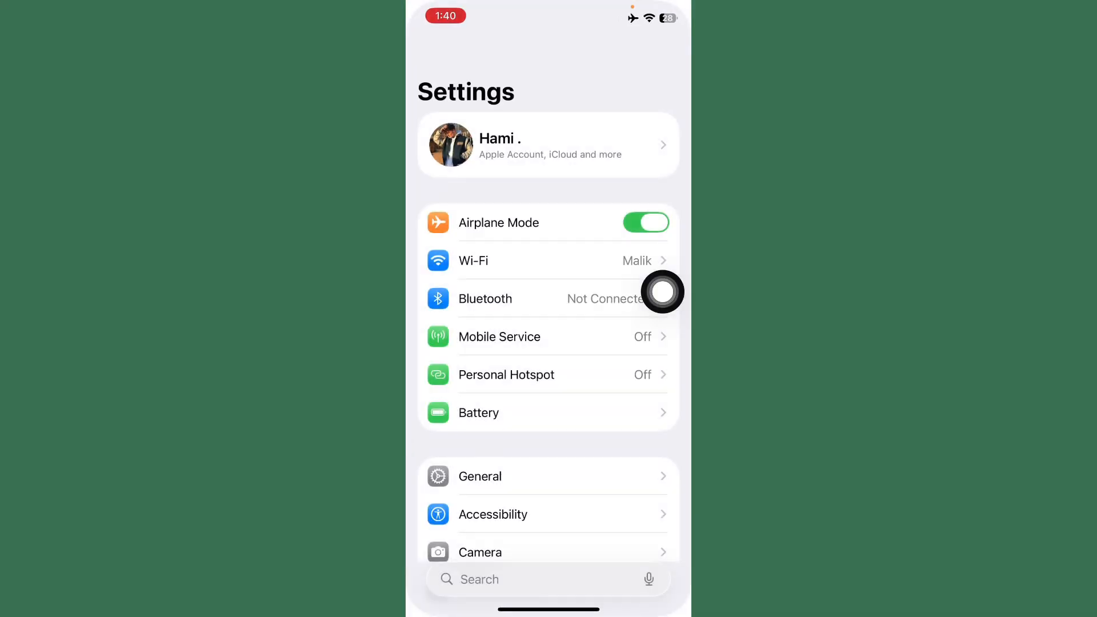